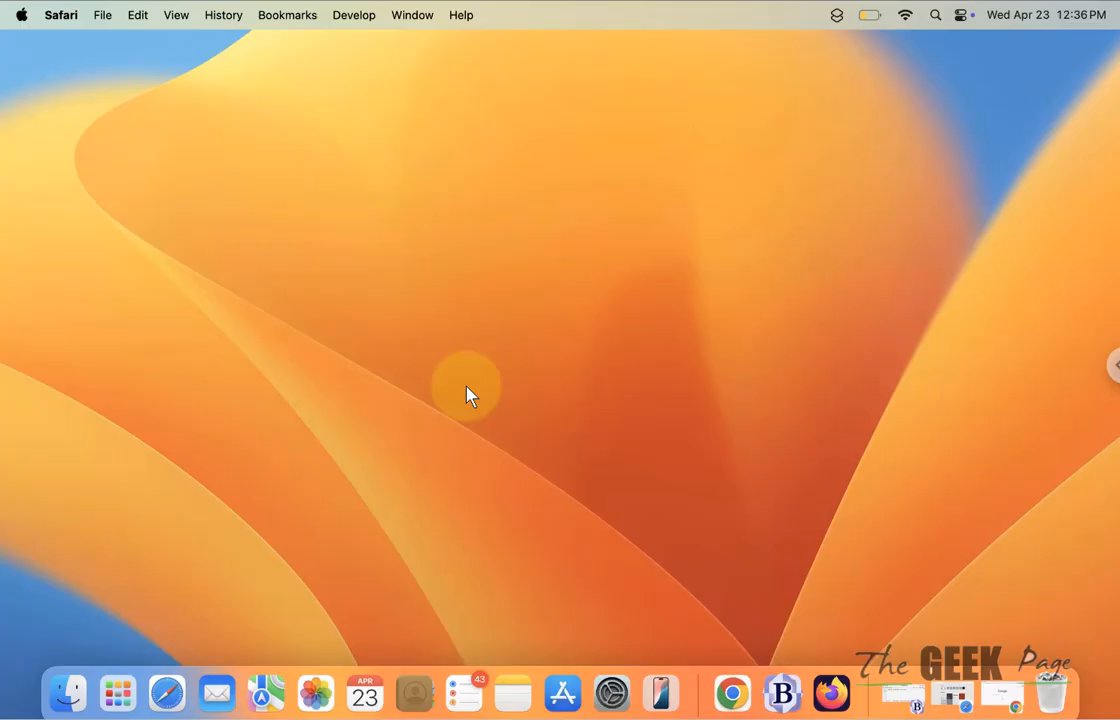
Check the Downloads folder contents in Finder, close the window, and launch Safari.
click(68, 692)
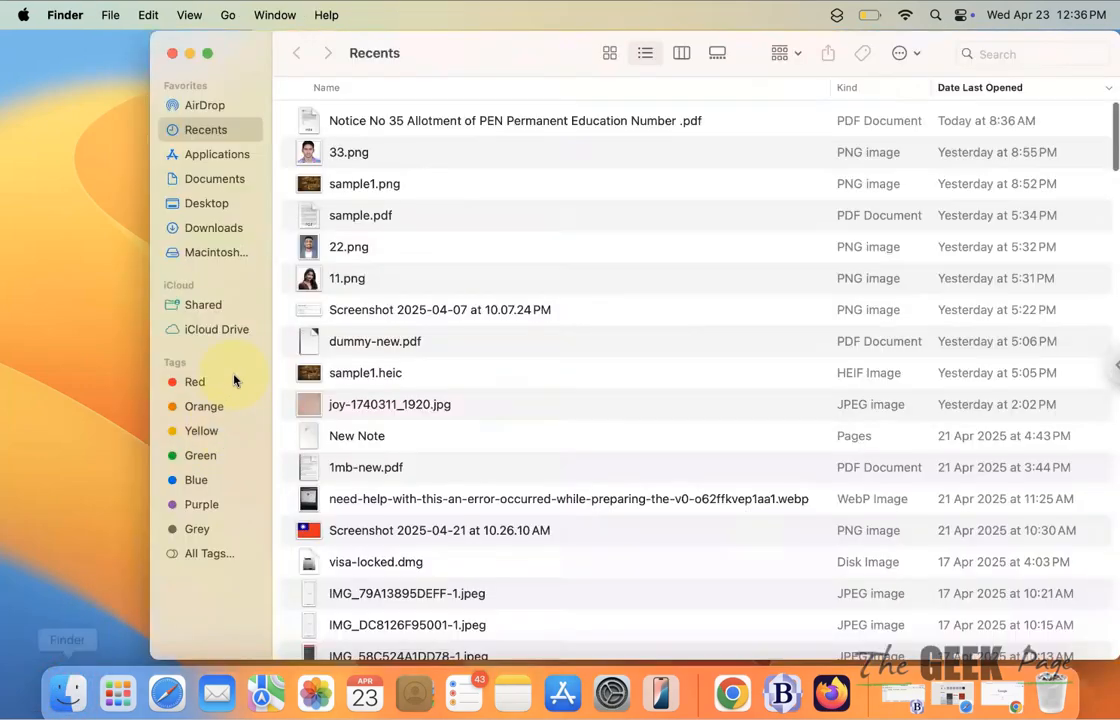
click(212, 228)
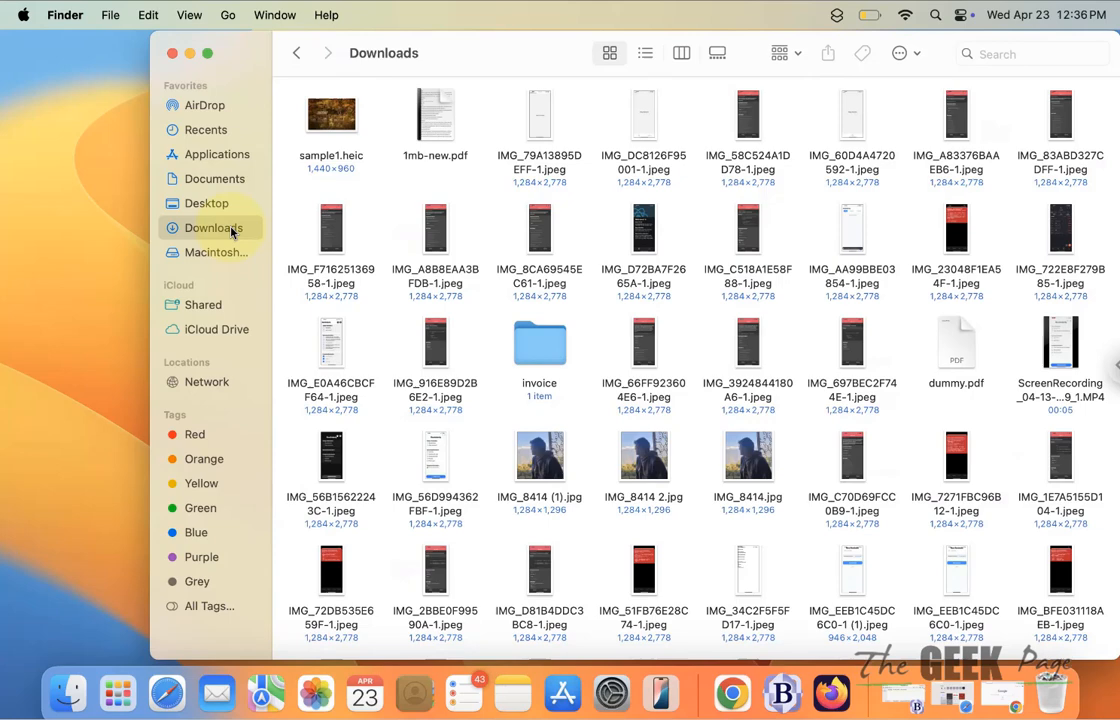
mouse_move(172, 52)
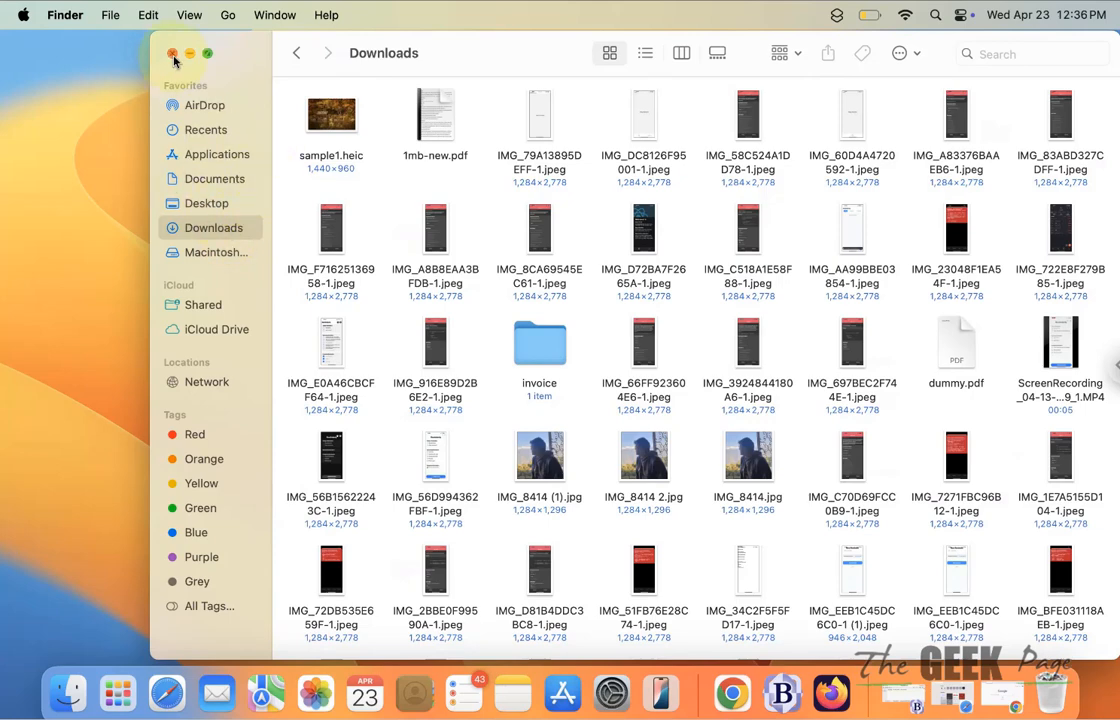
click(172, 52)
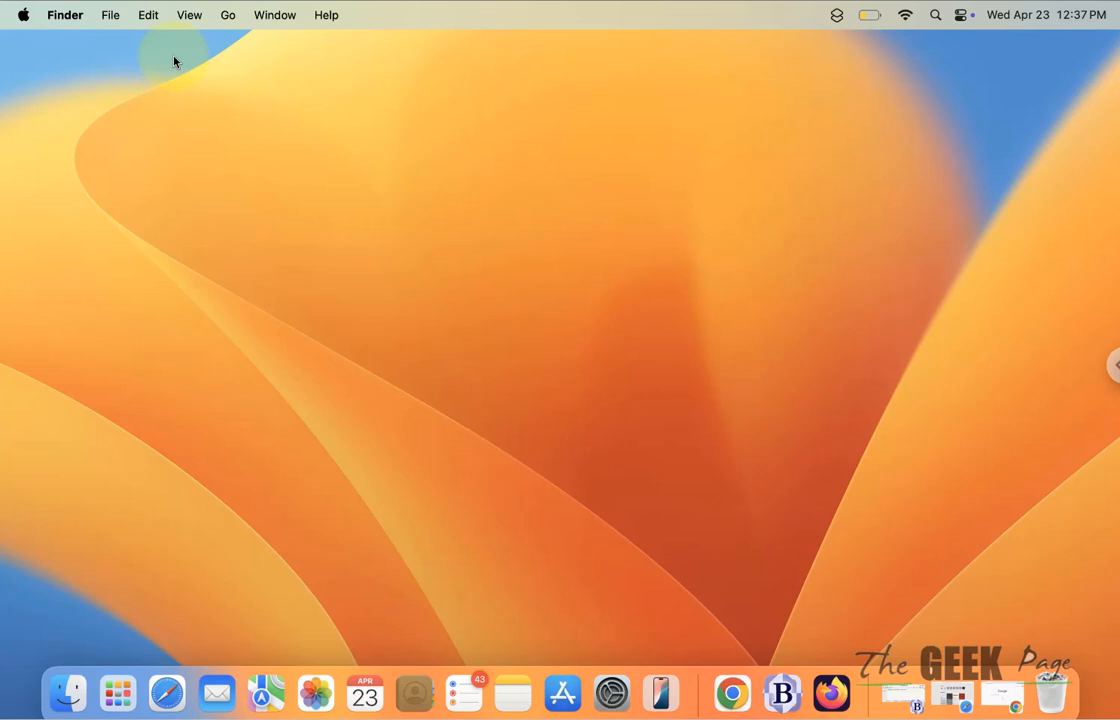
mouse_move(228, 112)
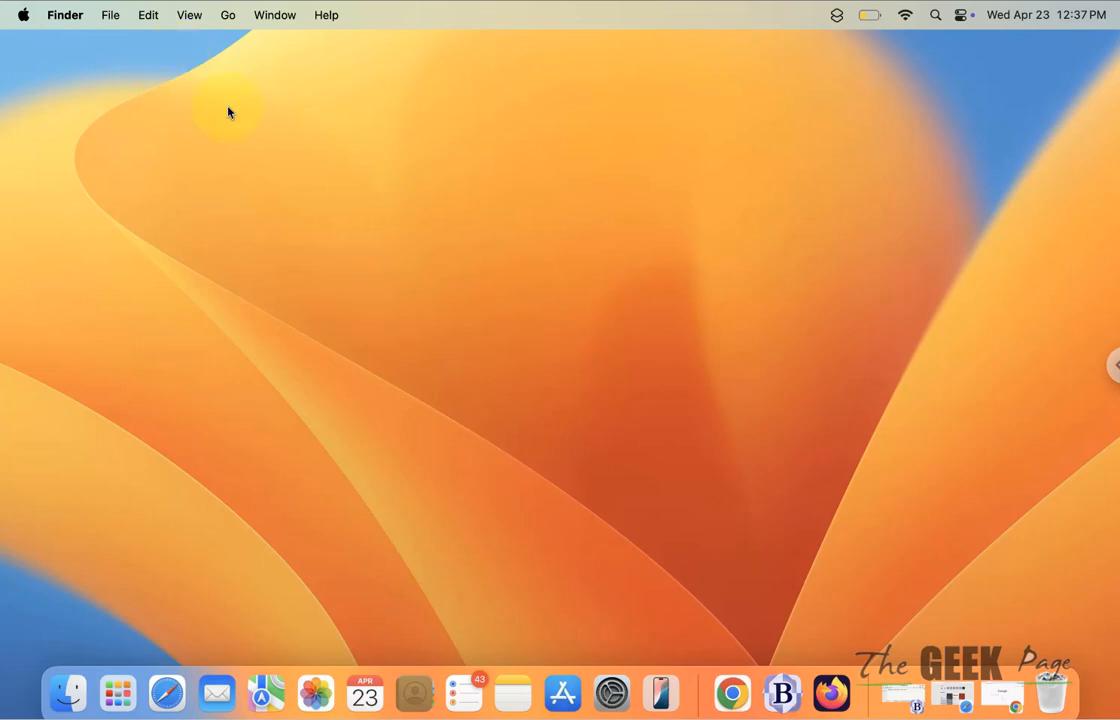
mouse_move(172, 652)
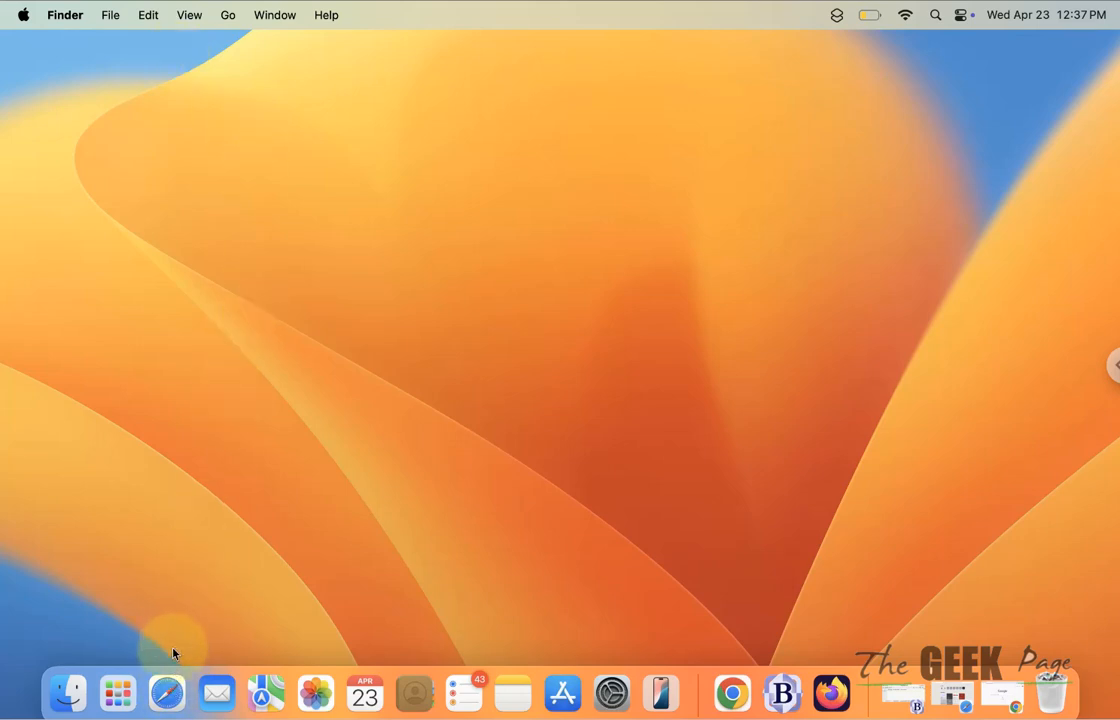
mouse_move(168, 692)
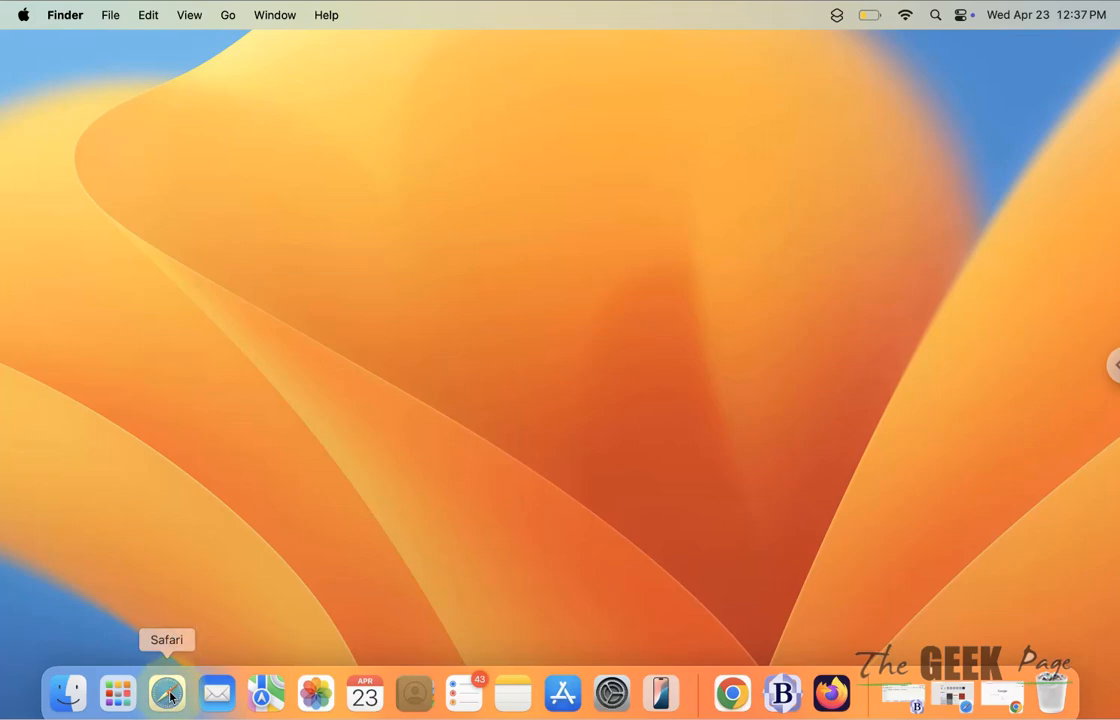
click(168, 692)
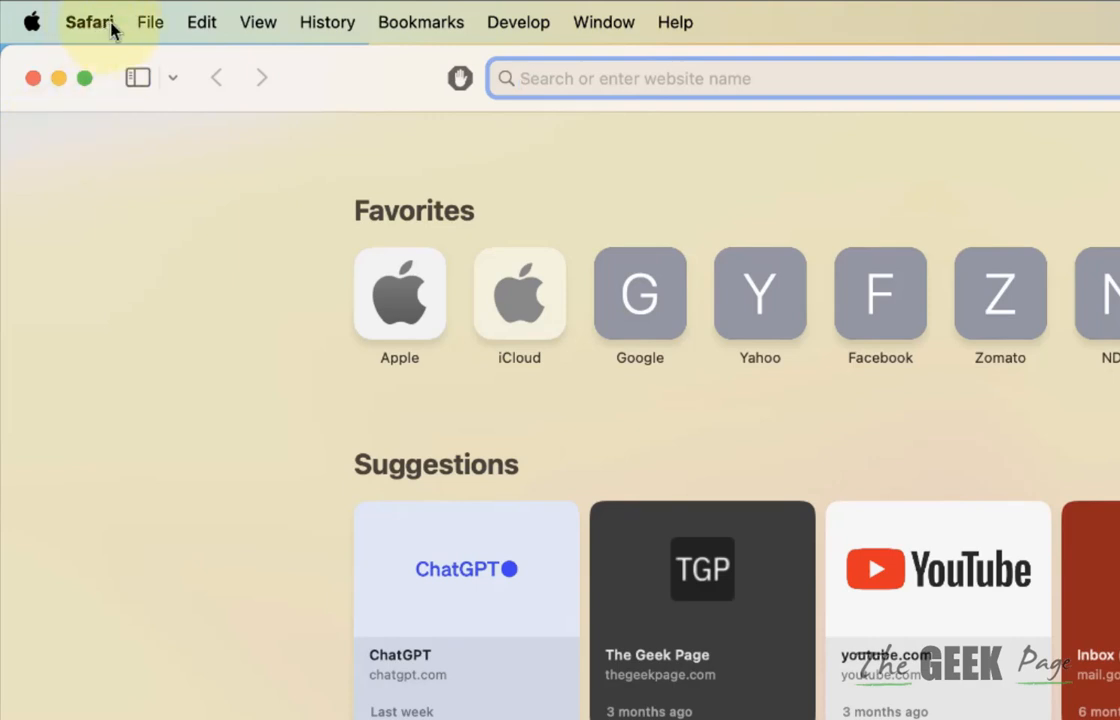
Open Safari's General settings and choose Other… for the file download location.
click(88, 22)
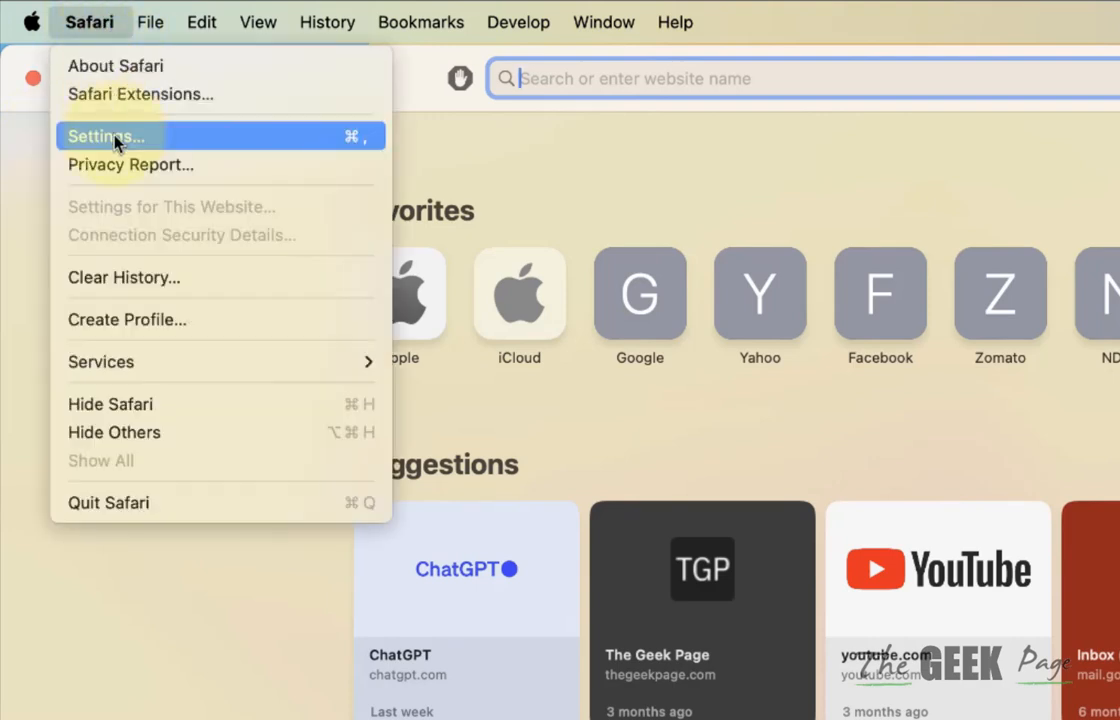
click(104, 136)
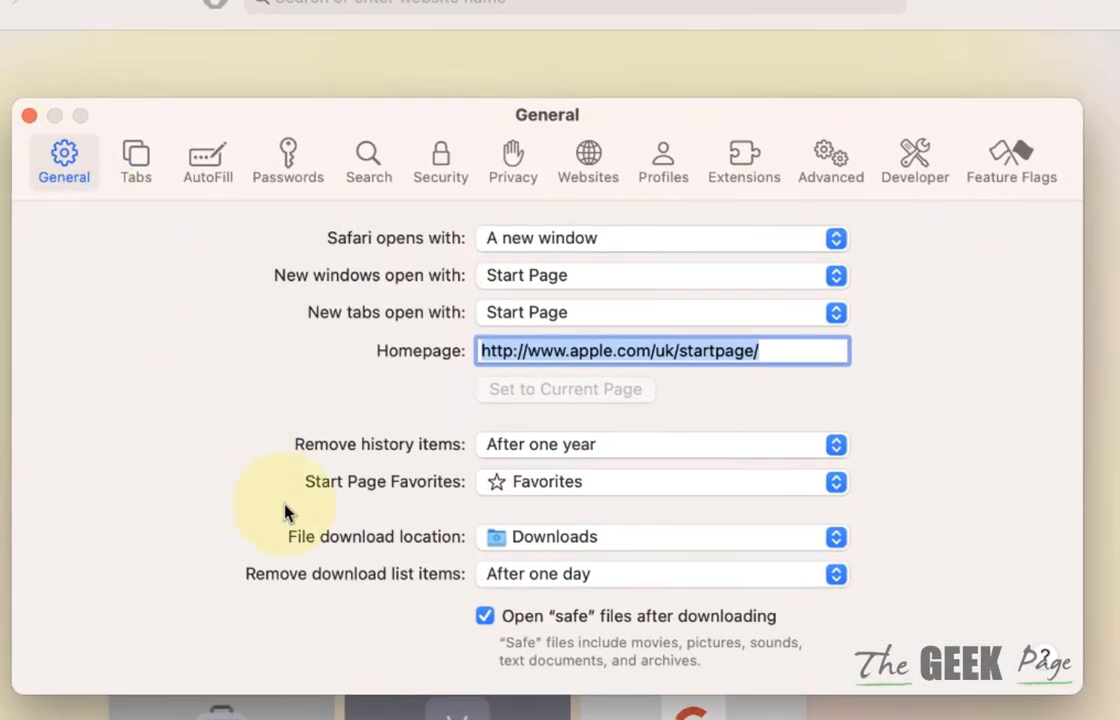
mouse_move(292, 556)
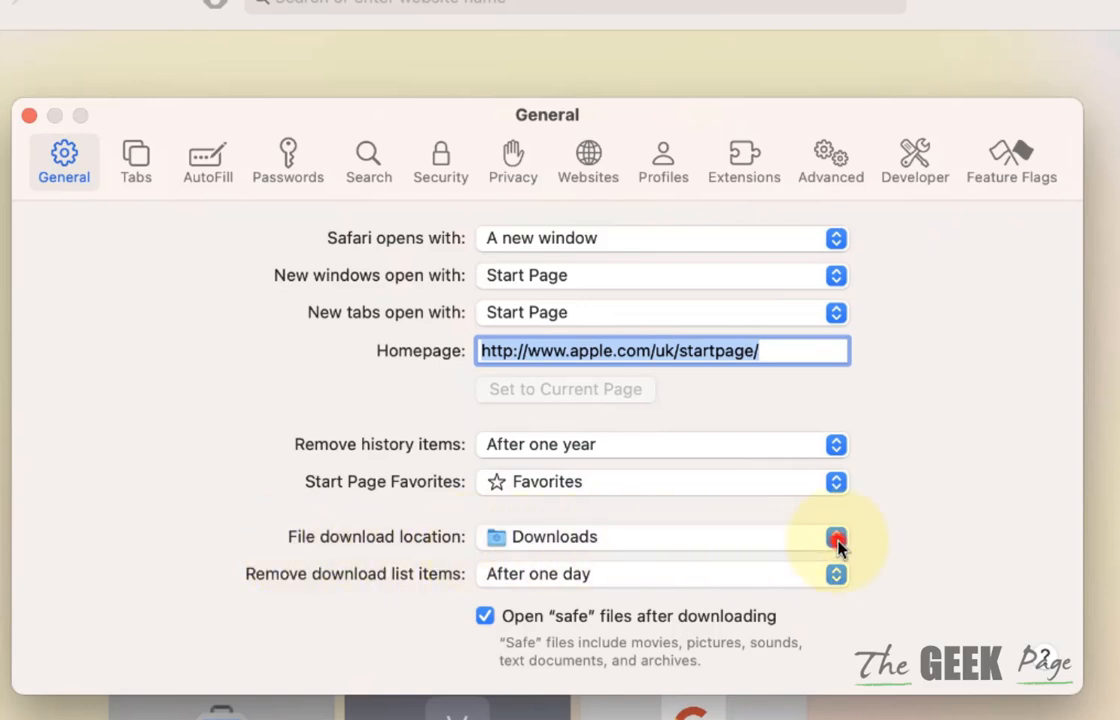
click(836, 536)
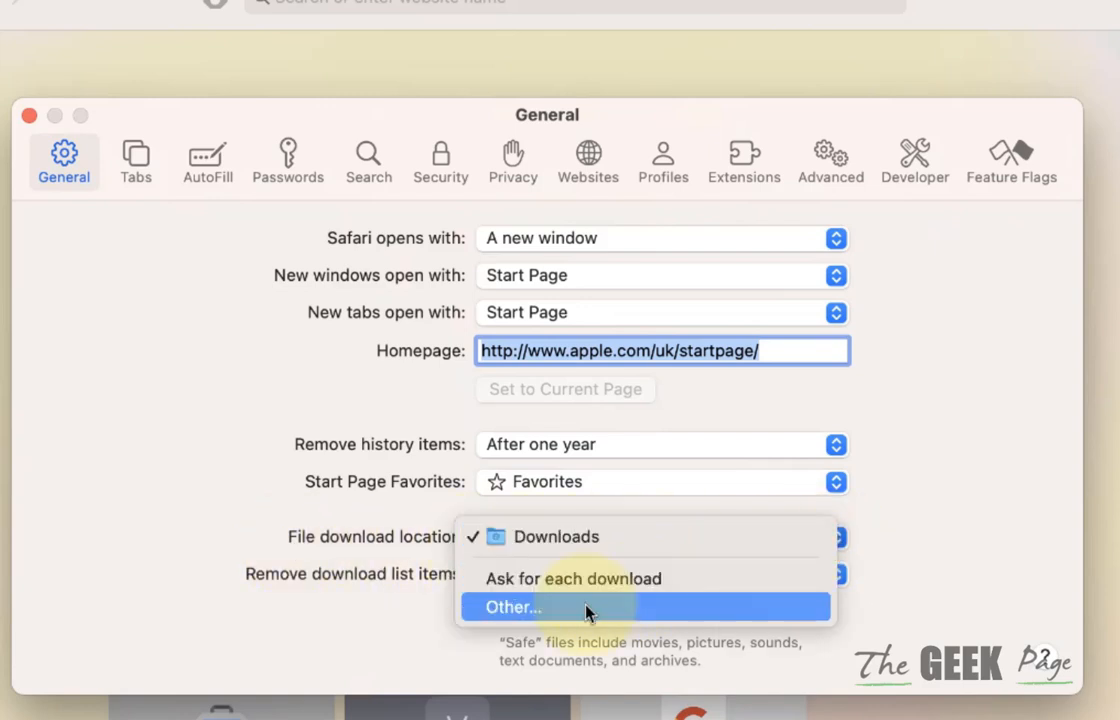
click(512, 608)
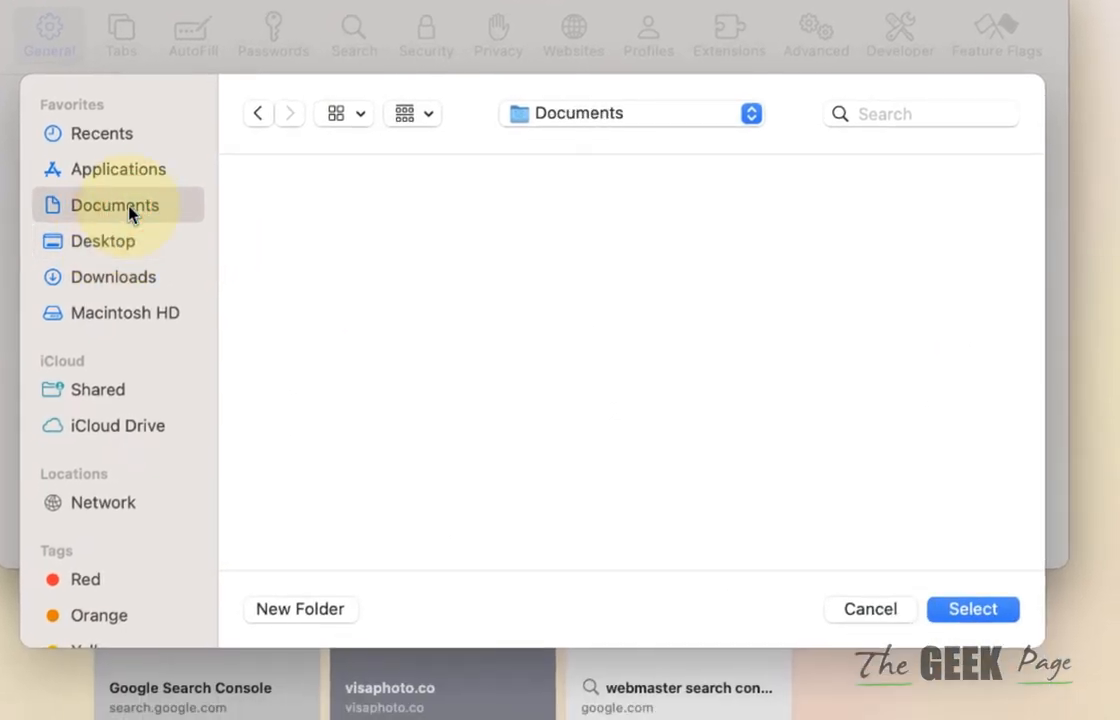
Create a 'New Downloads' folder on the Desktop and select it as Safari's download folder.
click(102, 240)
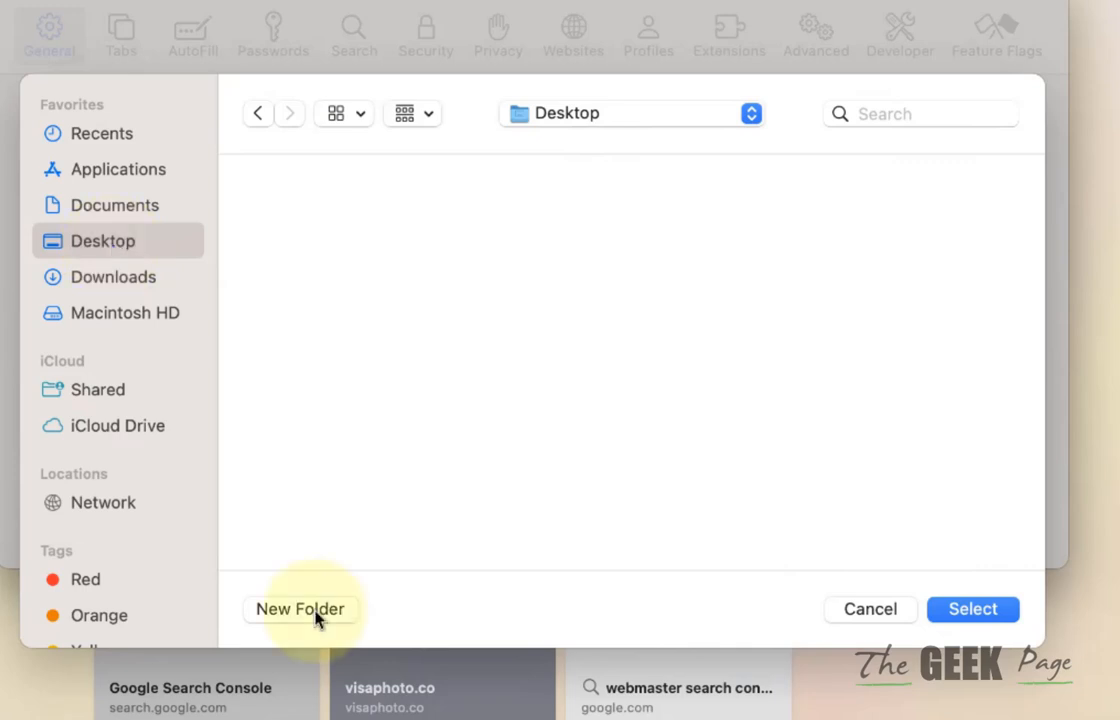
click(300, 608)
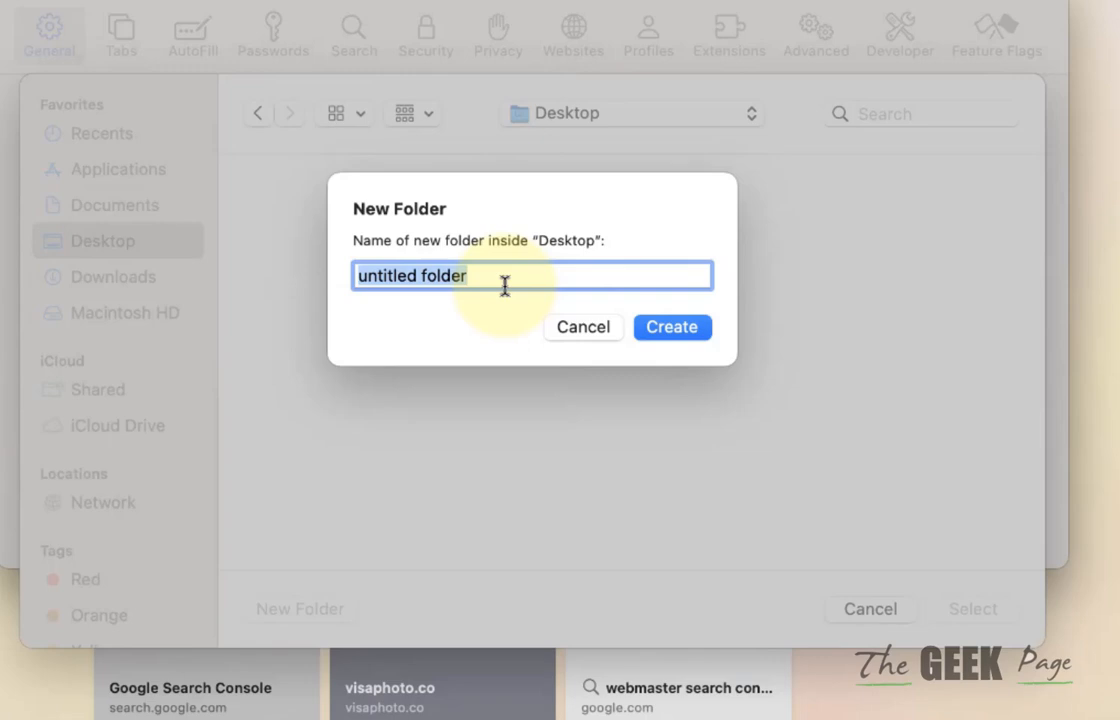
text(New Downloads)
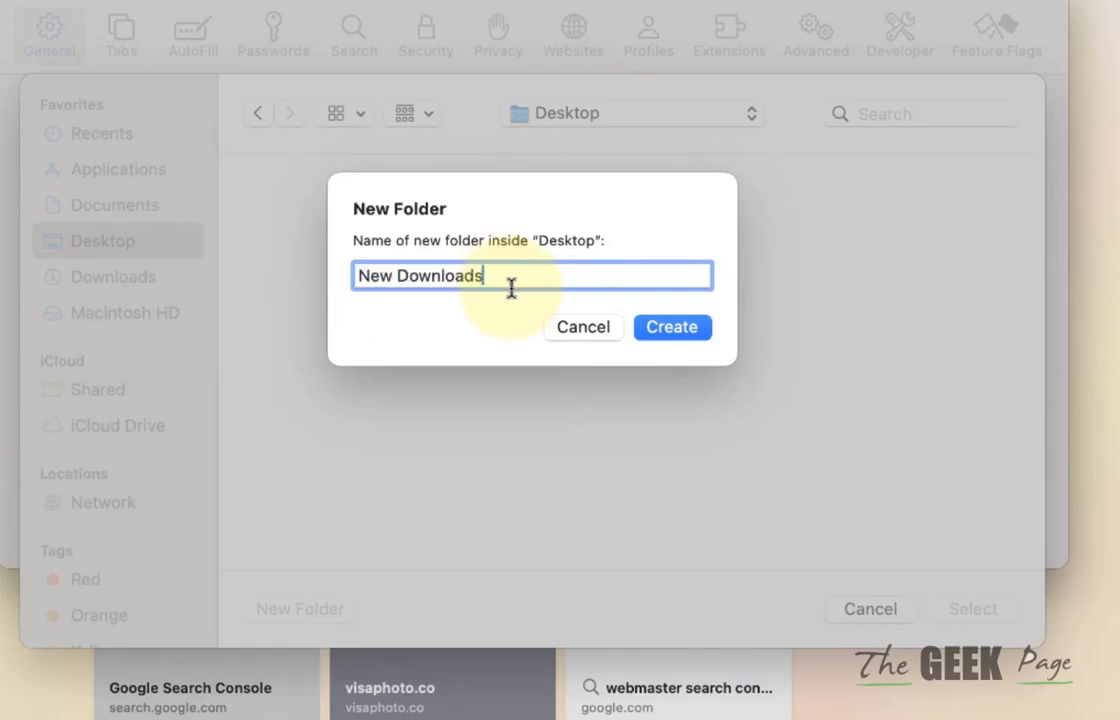
click(672, 328)
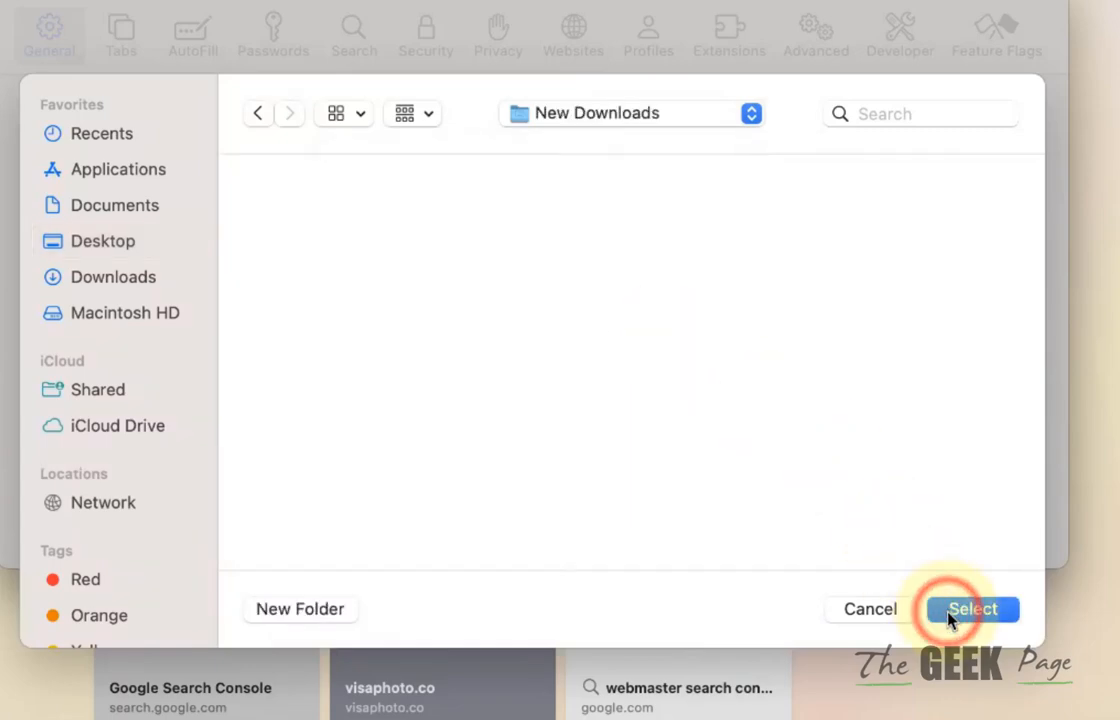
click(972, 608)
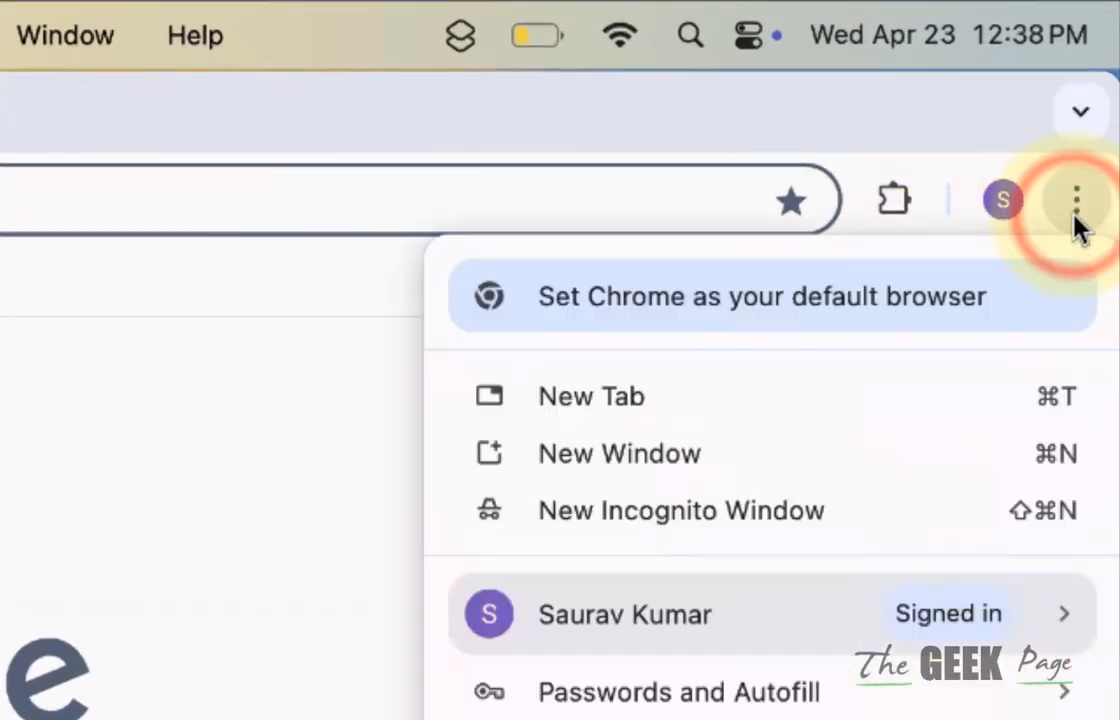
In Chrome settings, change the download location to the New Downloads folder on the Desktop.
scroll(down, 3)
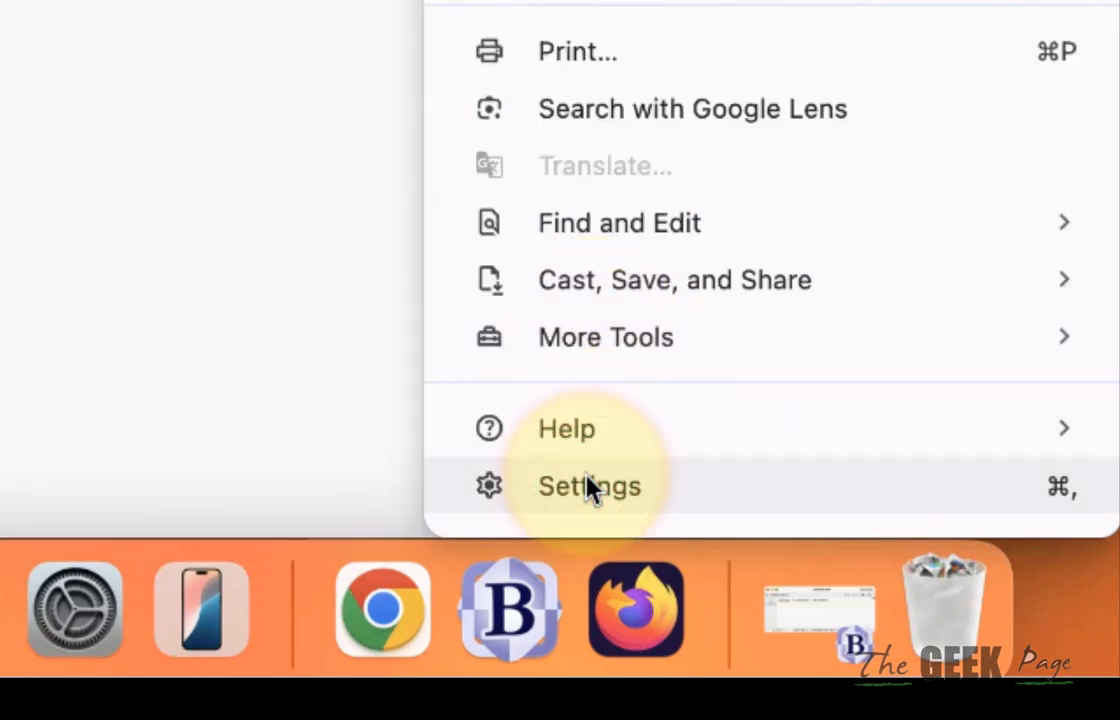
click(588, 486)
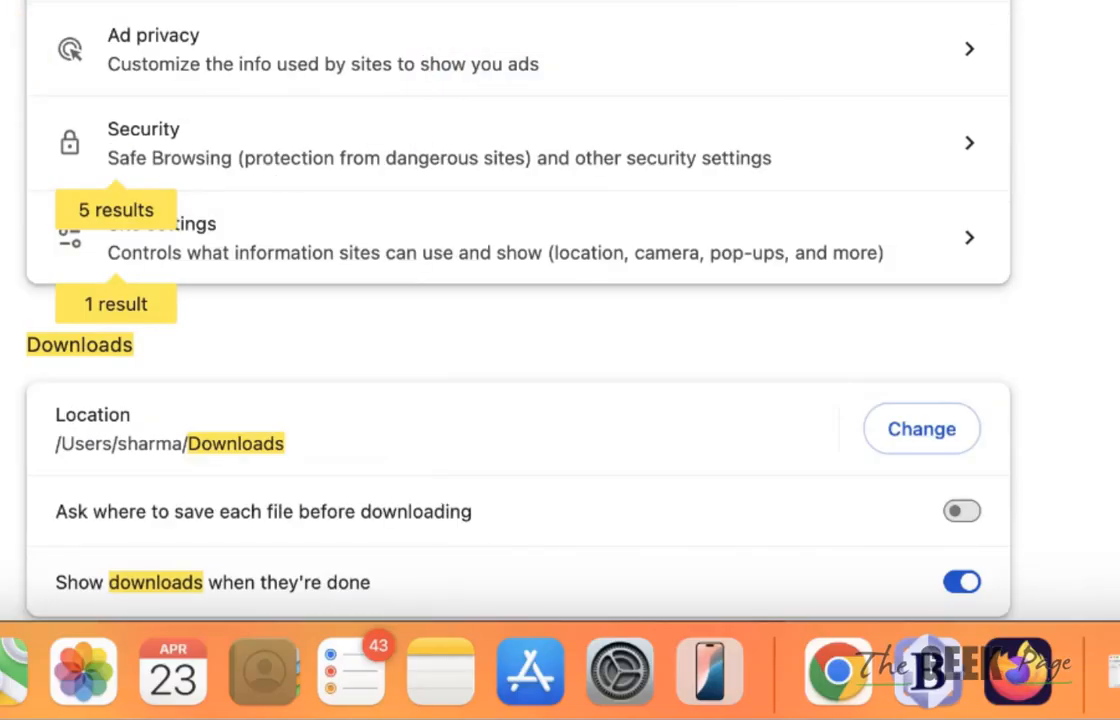
mouse_move(416, 488)
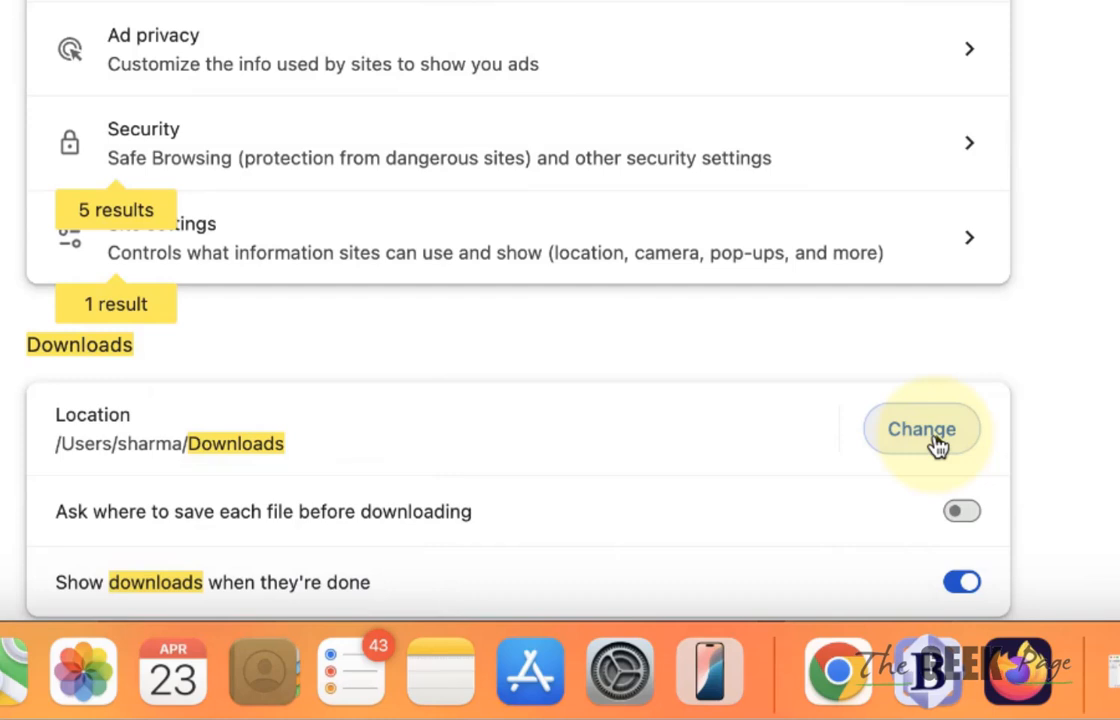
click(920, 428)
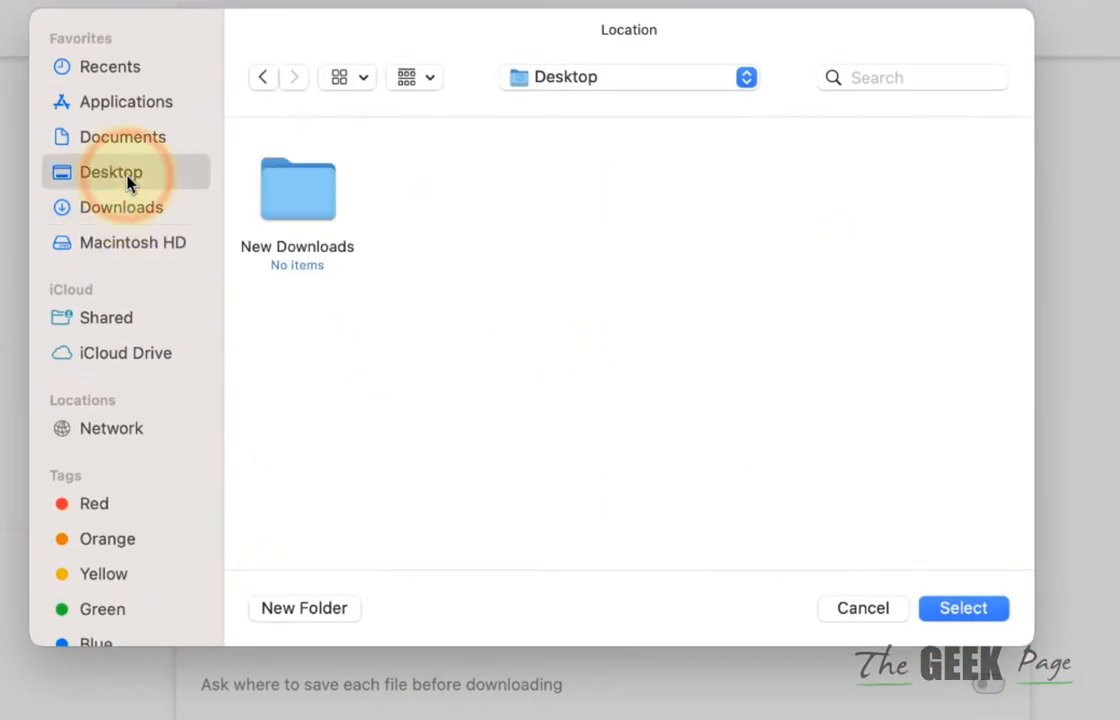
click(962, 608)
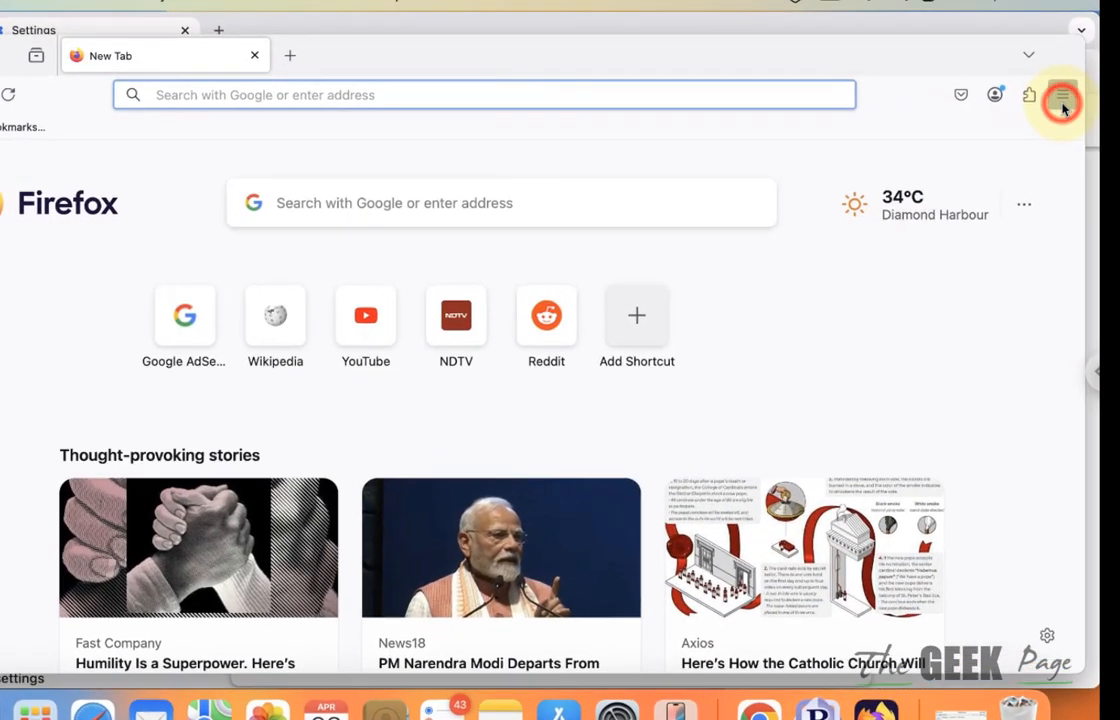
Open Firefox settings and scroll down to the Files and Applications section.
click(1062, 96)
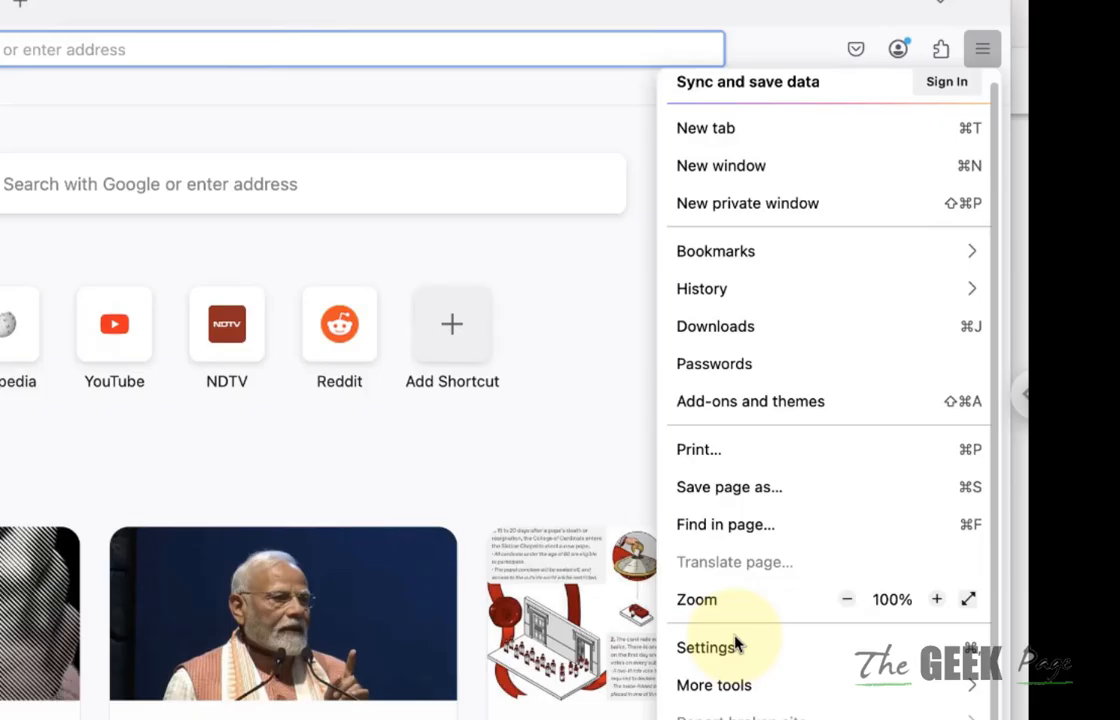
click(708, 648)
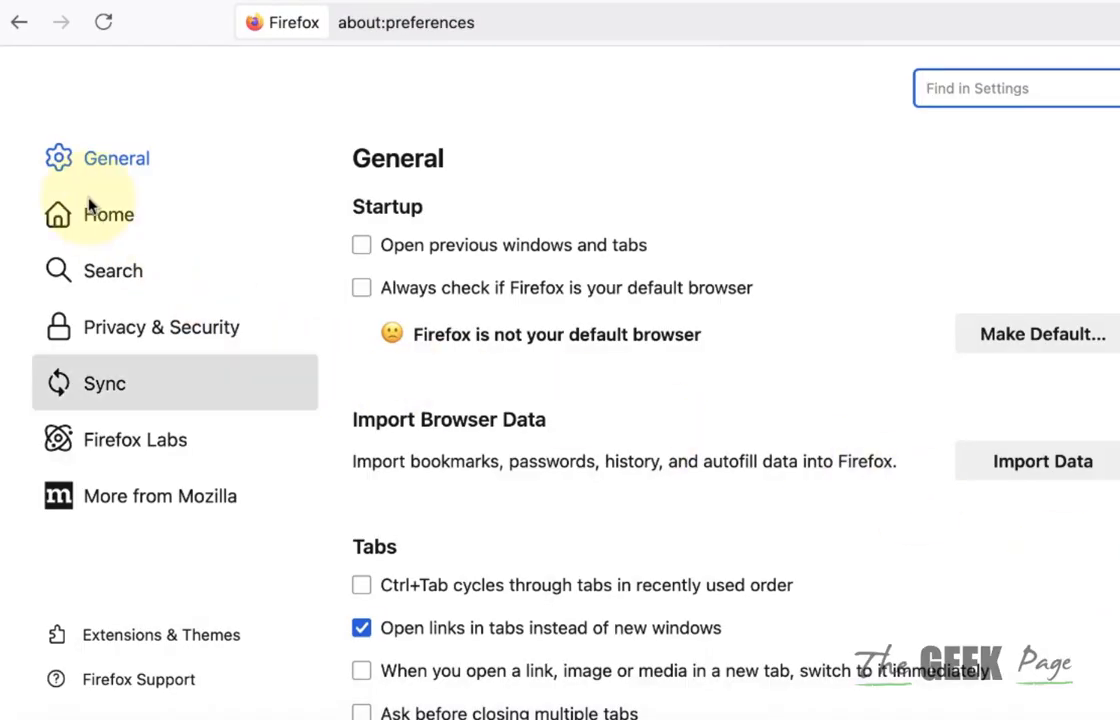
scroll(down, 3)
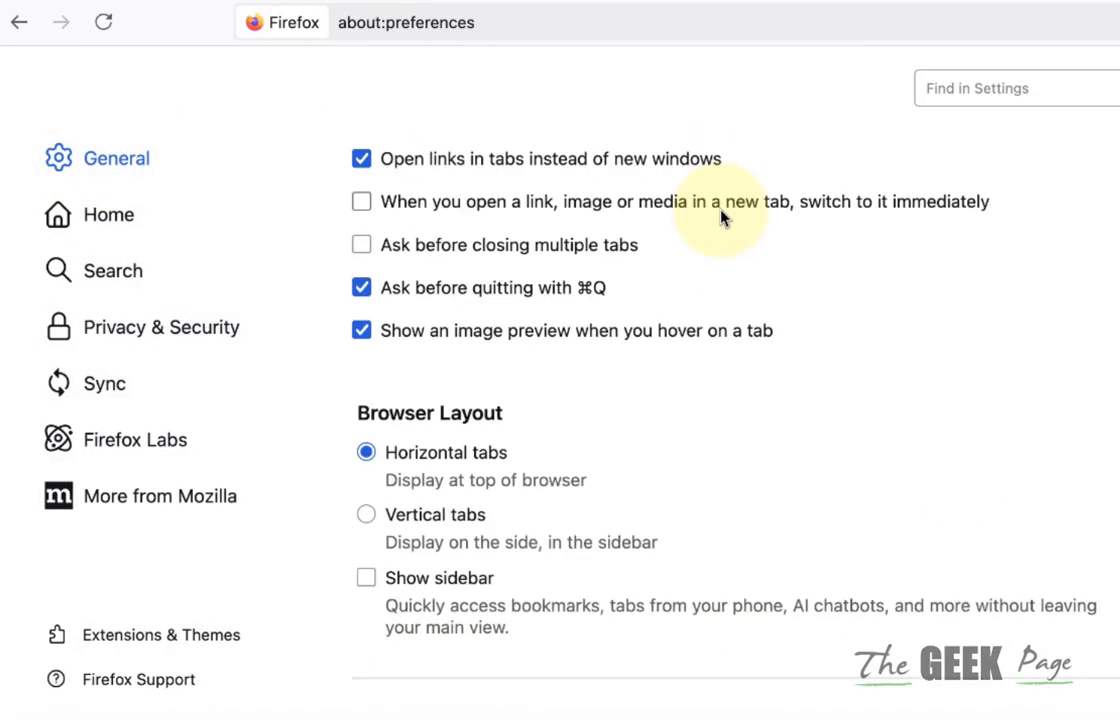
scroll(down, 3)
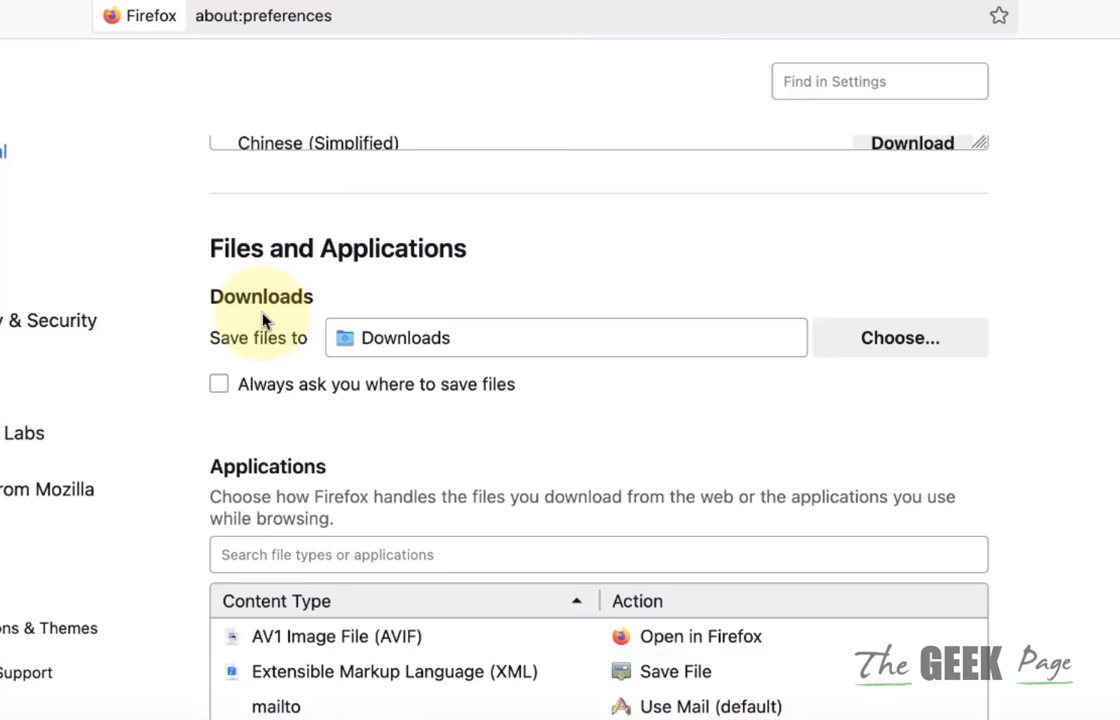
Set Firefox's Save files to location to the New Downloads folder on the Desktop.
click(898, 336)
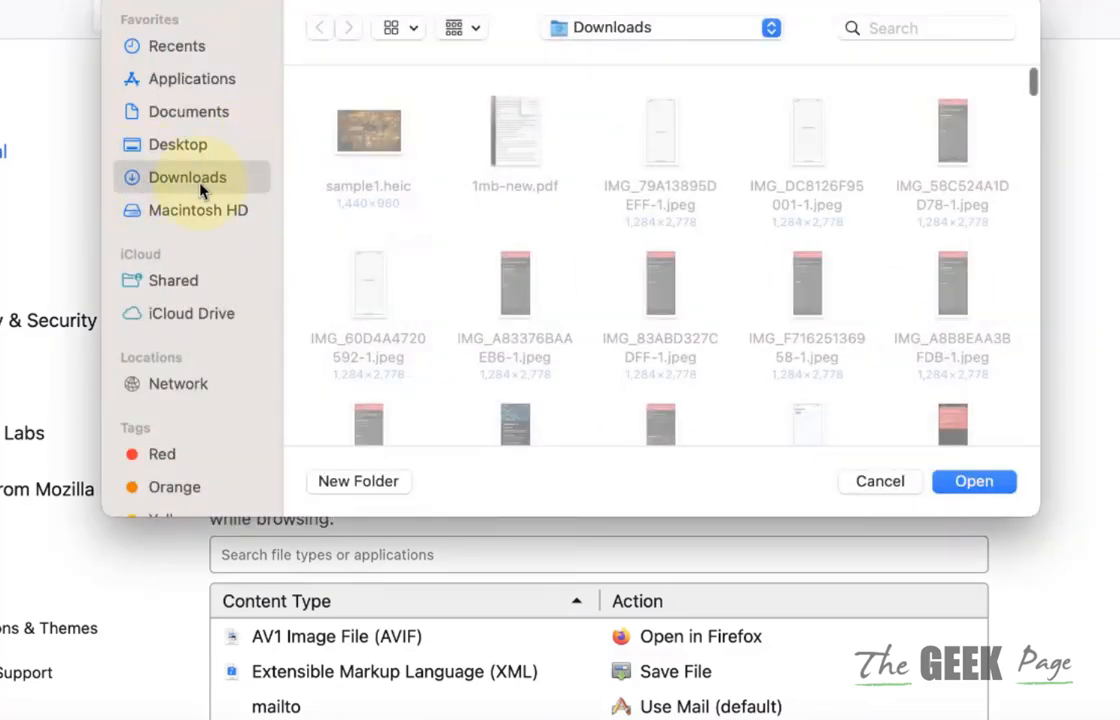
click(178, 144)
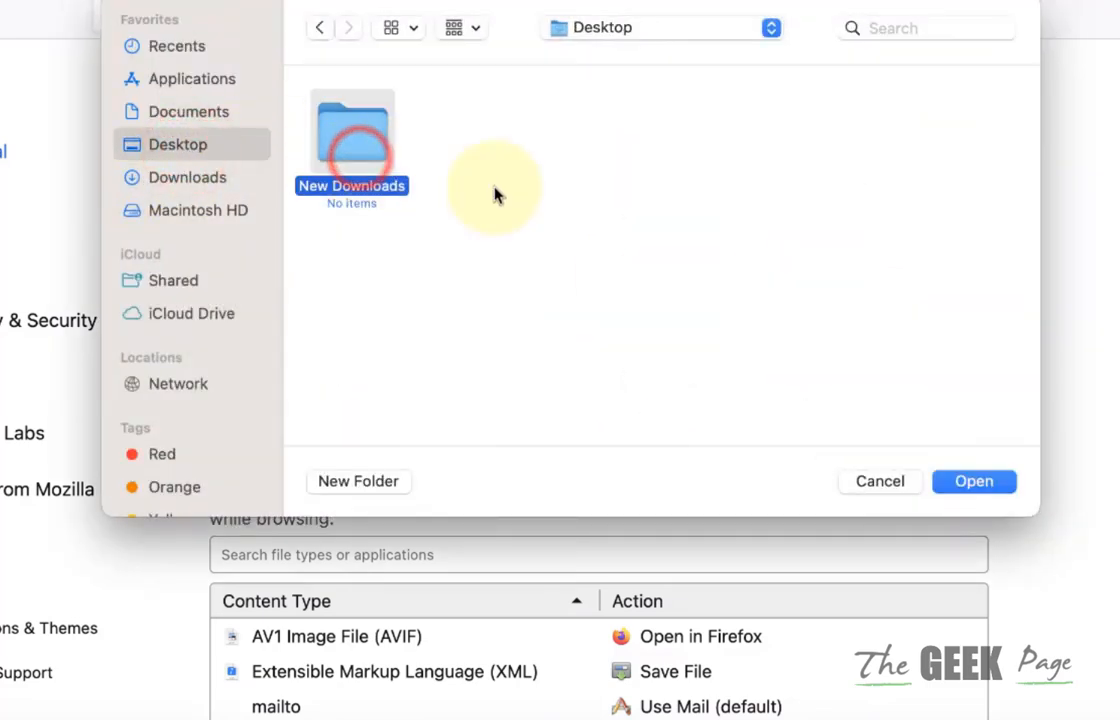
click(972, 480)
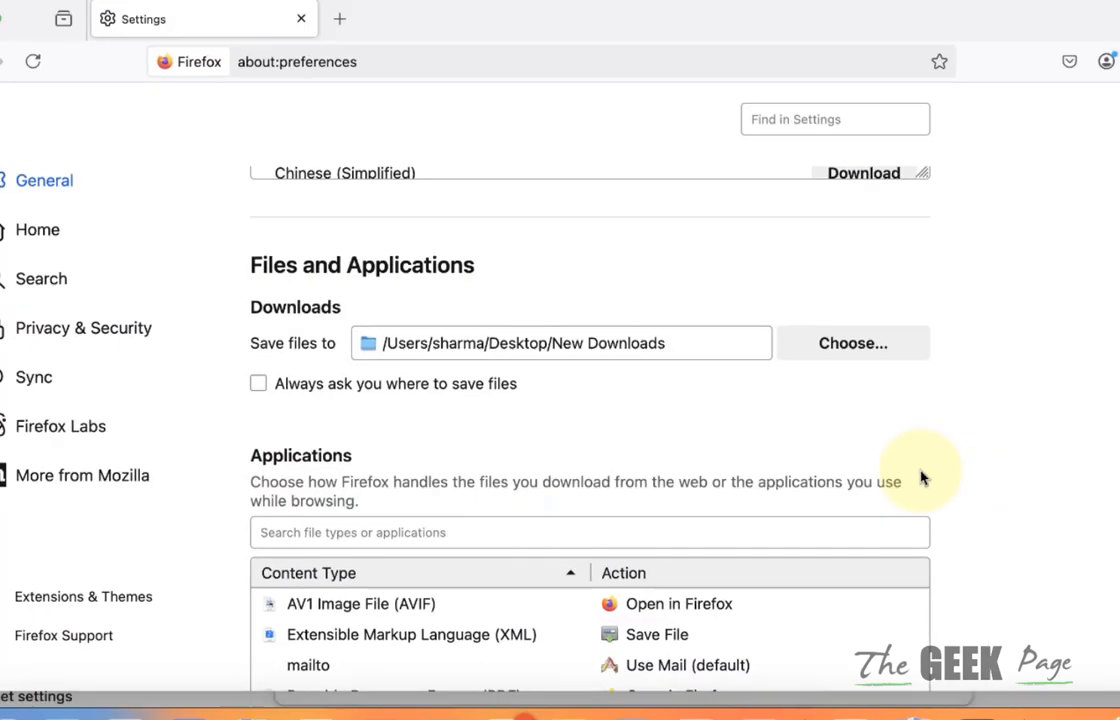